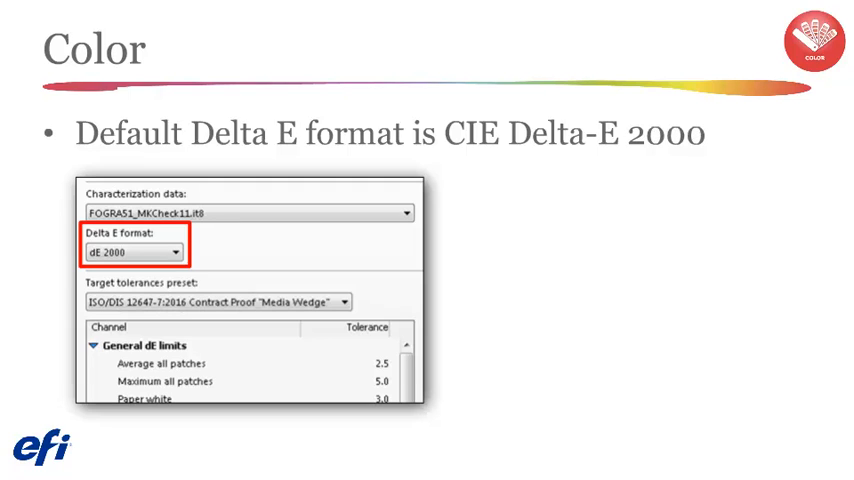
Advance past the Delta E format slide toward the 'Print swatch book' slide
key("Right")
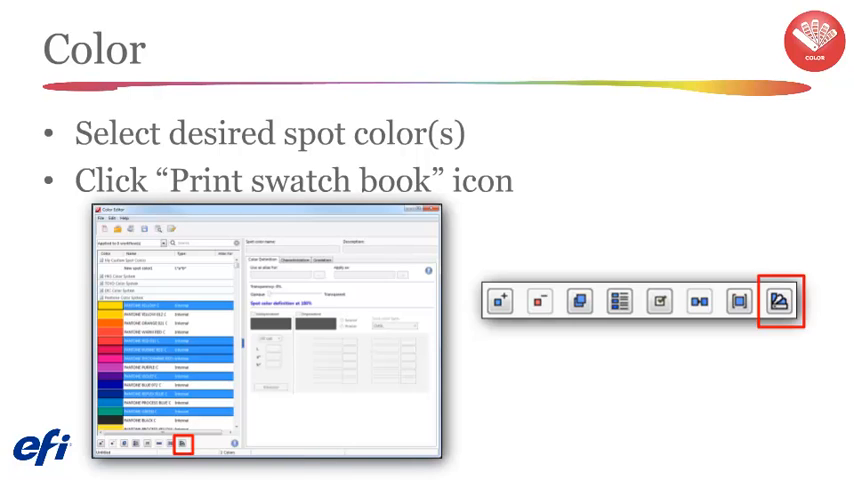
Advance through the printer, configuration set and page size steps to the swatch book spooling slide
left_click(780, 300)
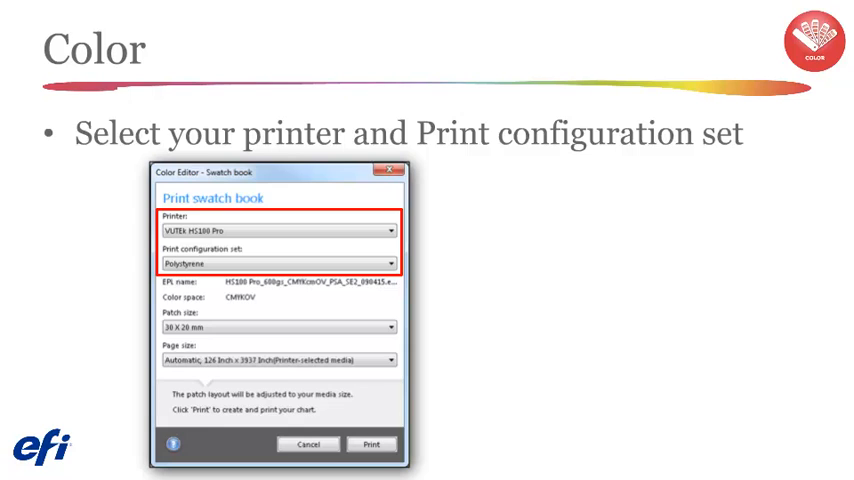
left_click(384, 326)
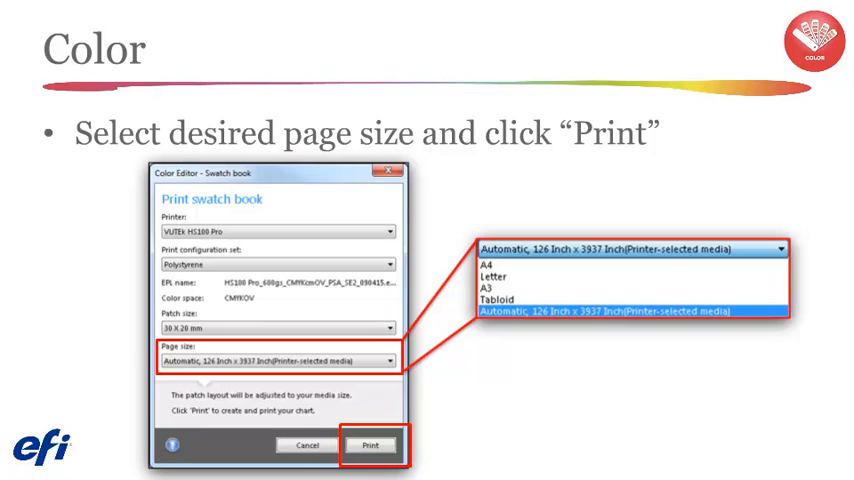
left_click(372, 446)
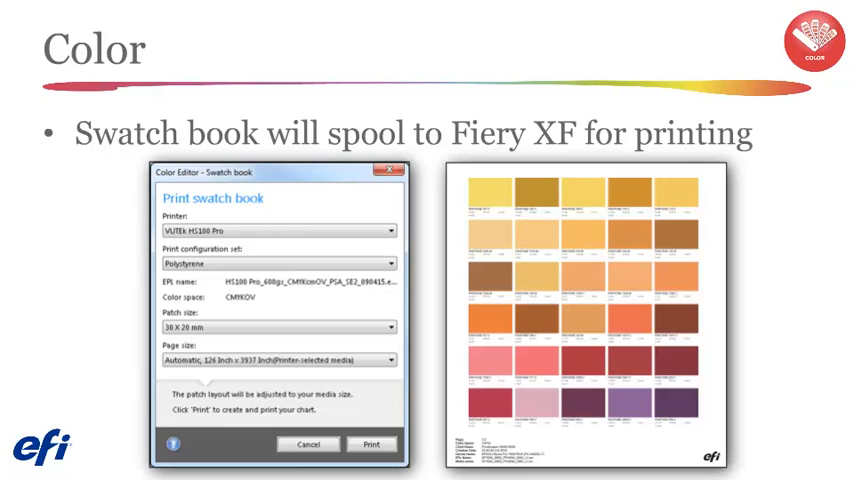
key("Right")
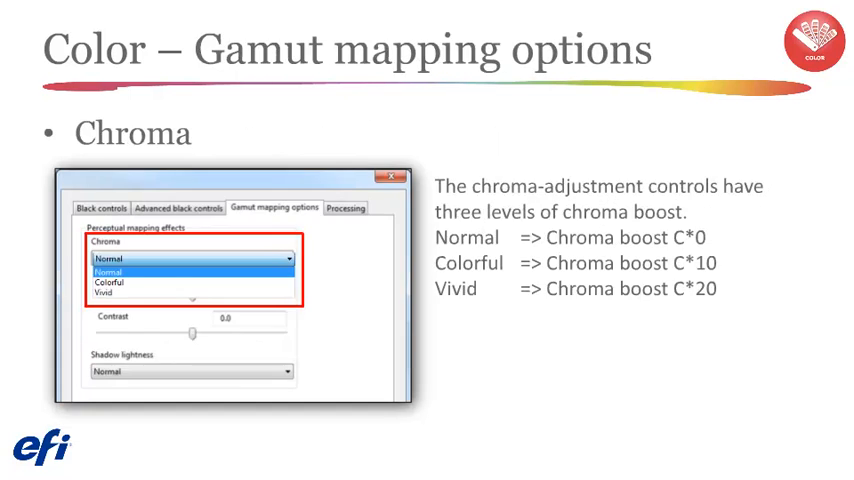
key("Right")
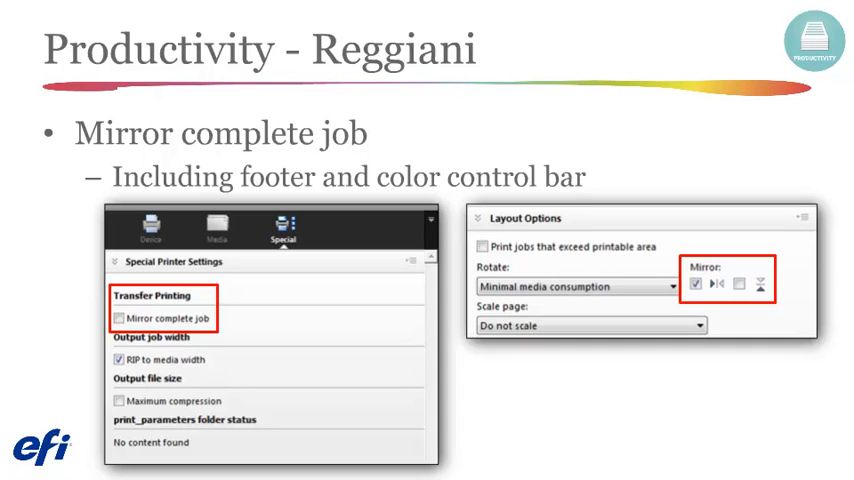
Advance from the Reggiani 'Mirror complete job' slide to the output file size slide
key("Right")
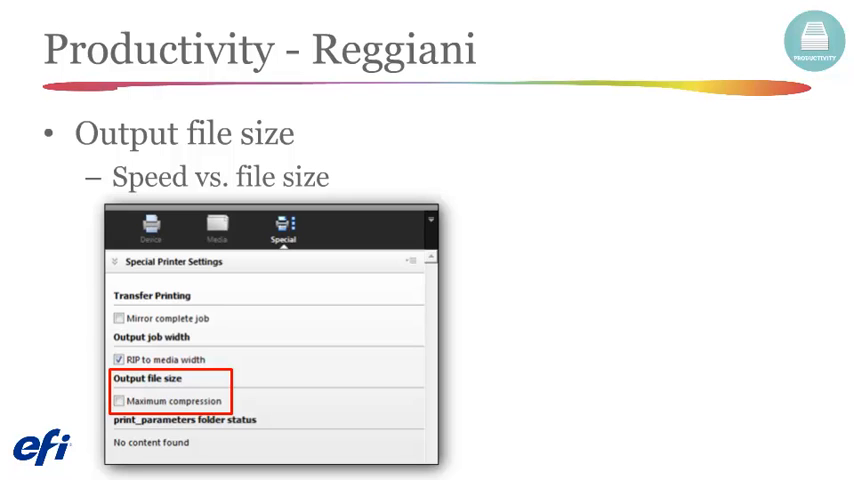
Advance from the Maximum compression slide to the Matan Color Tools constraints slide
key("Right")
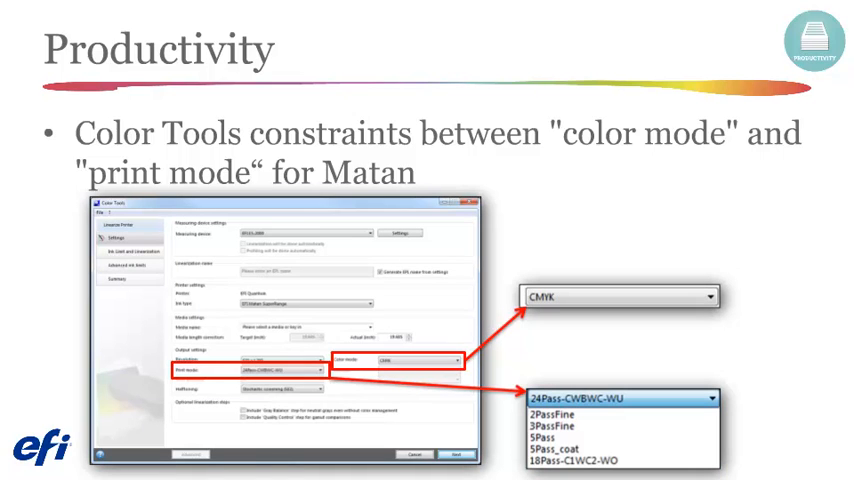
Advance from the Matan constraints slide to the dynamic smoothing slide for non-UPDL configurations
key("Right")
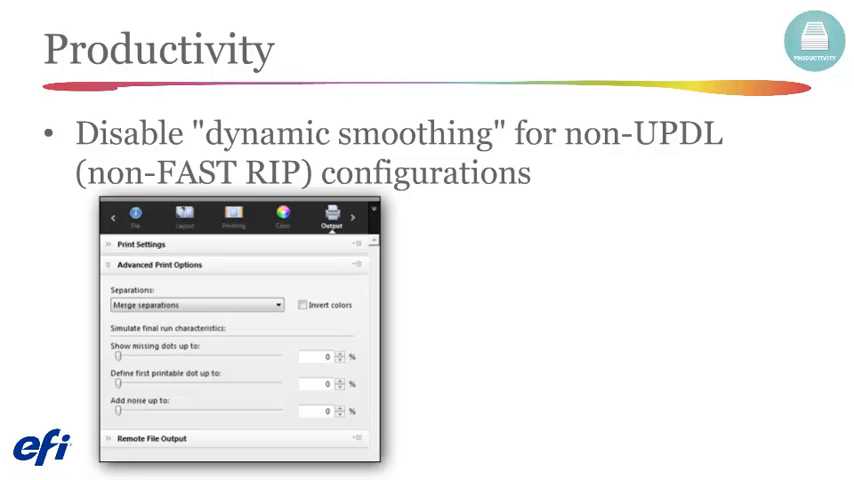
key("Right")
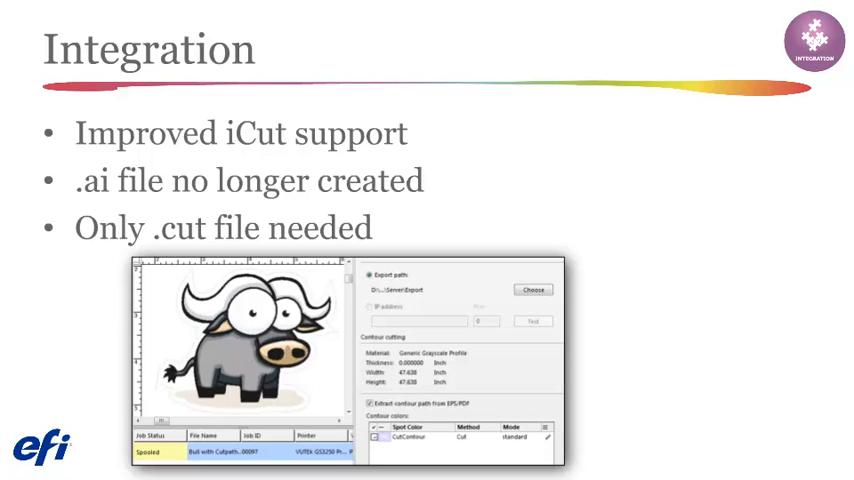
key("Right")
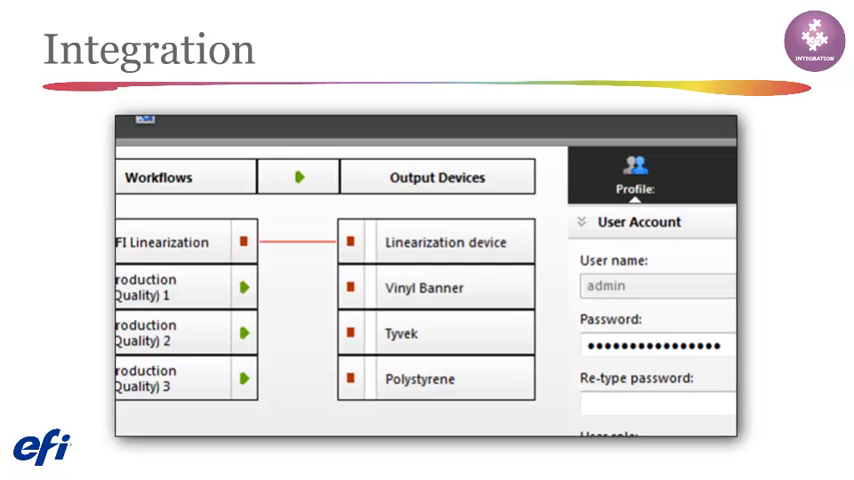
key("Right")
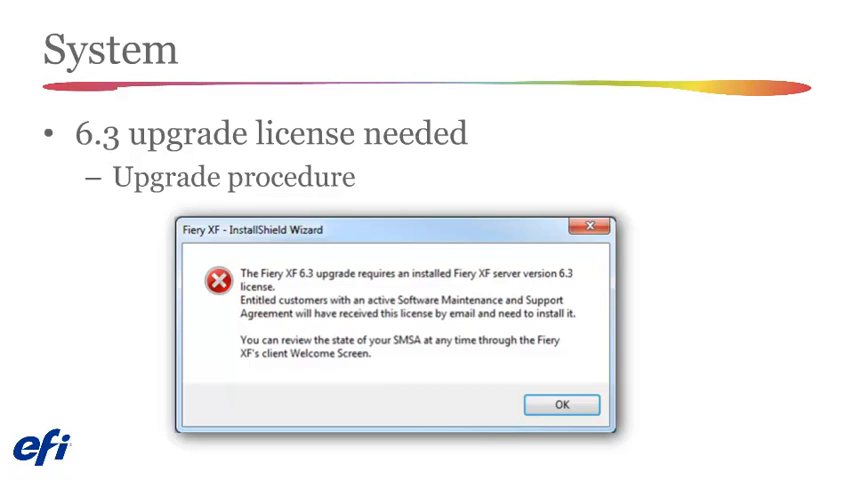
Advance from the upgrade license slide to the EFI Online Help slide (help.efi.com/FieryXF)
key("Right")
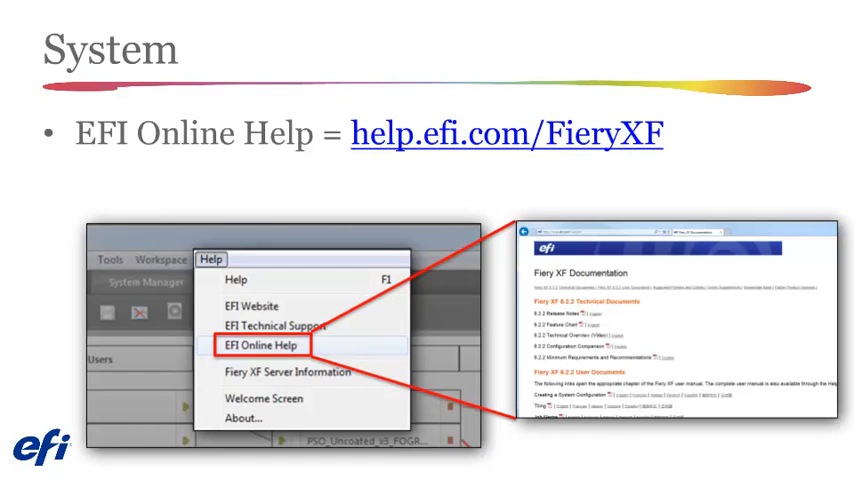